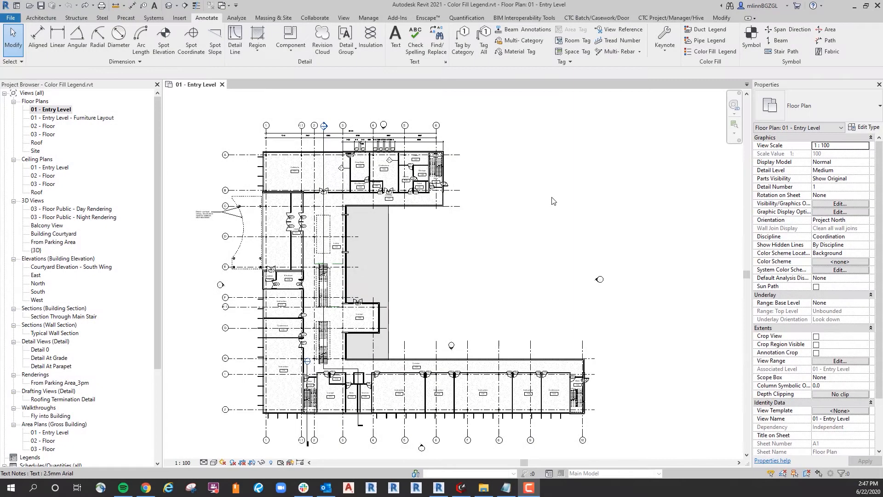
{"action": "mouse_move", "coordinate": [520, 181]}
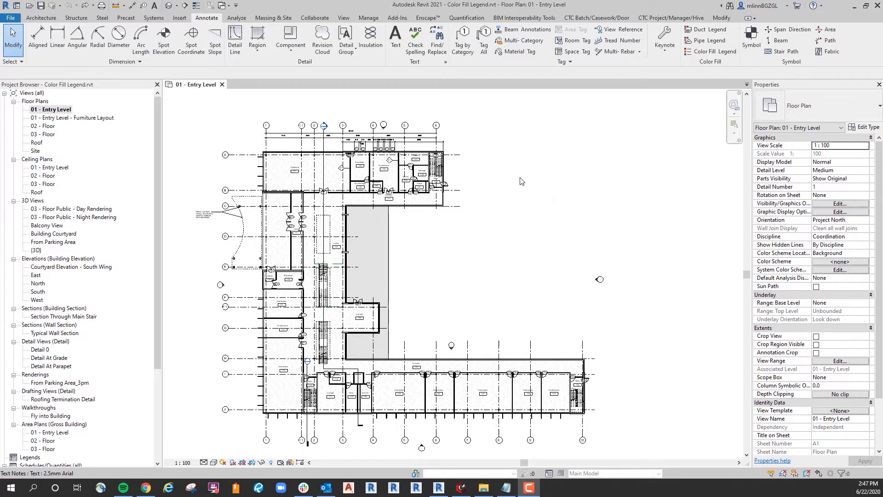
{"action": "mouse_move", "coordinate": [504, 193]}
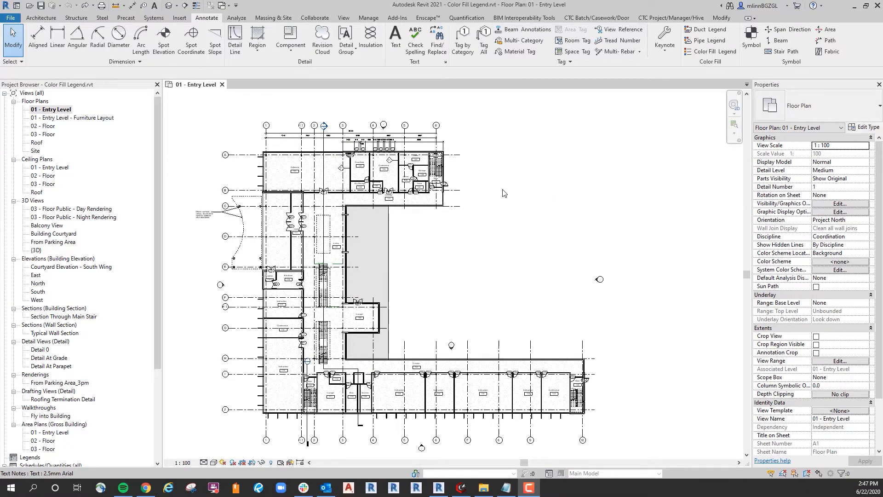
{"action": "mouse_move", "coordinate": [530, 222]}
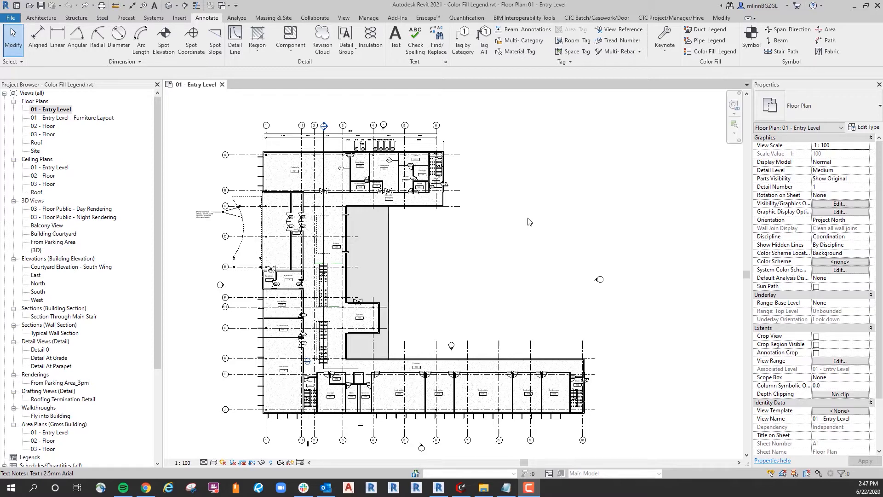
{"action": "mouse_move", "coordinate": [543, 145]}
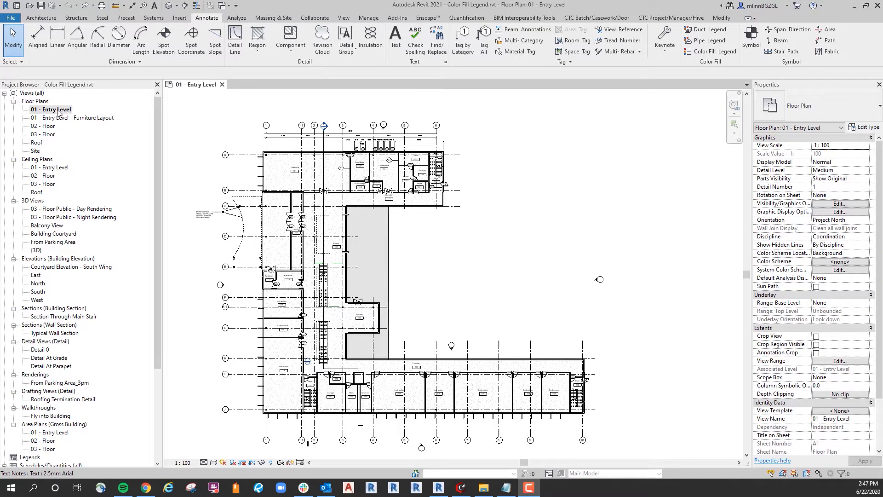
Duplicate 01 - Entry Level with detailing and rename the copy '01 - Entry Level - Color Filled Legend'
{"action": "right_click", "coordinate": [52, 109]}
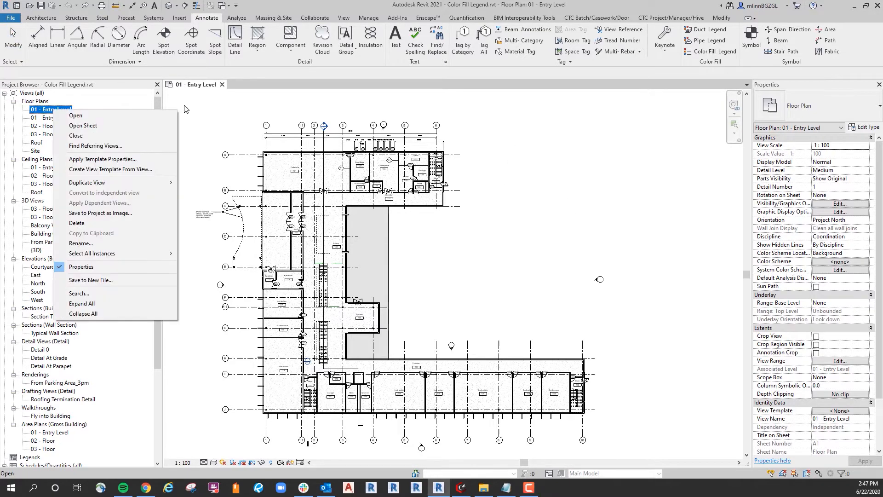
{"action": "mouse_move", "coordinate": [87, 182]}
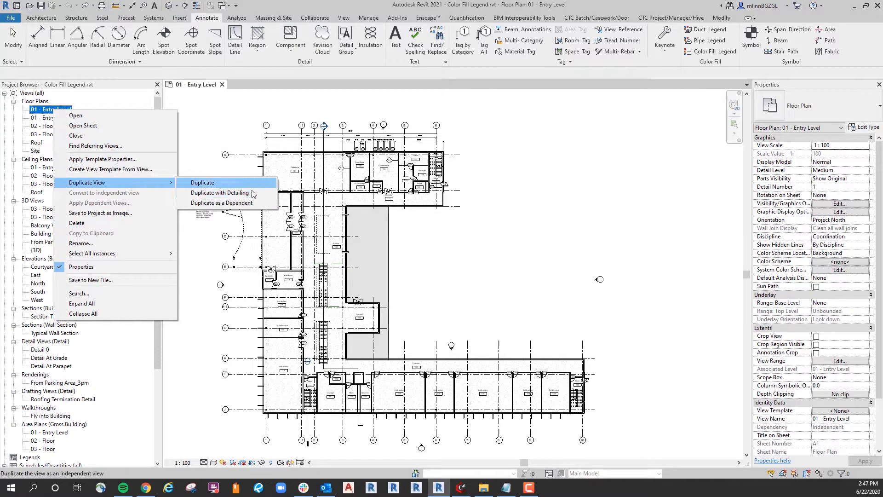
{"action": "left_click", "coordinate": [203, 182]}
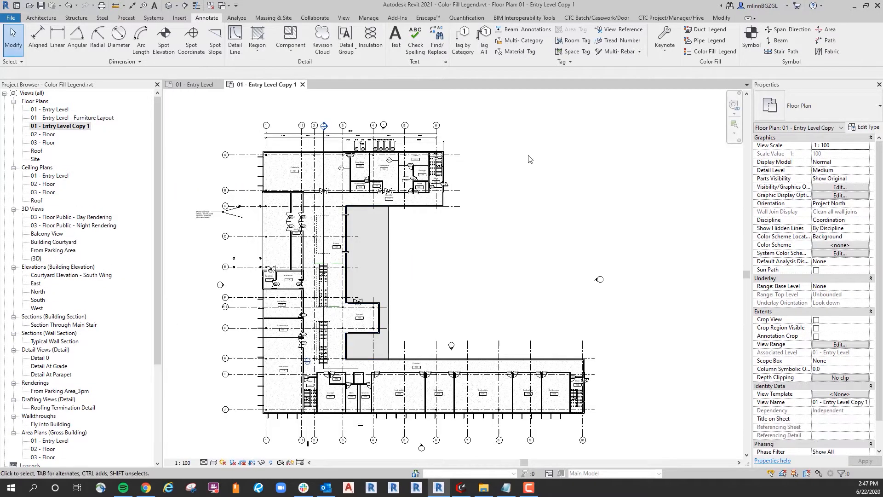
{"action": "right_click", "coordinate": [58, 126]}
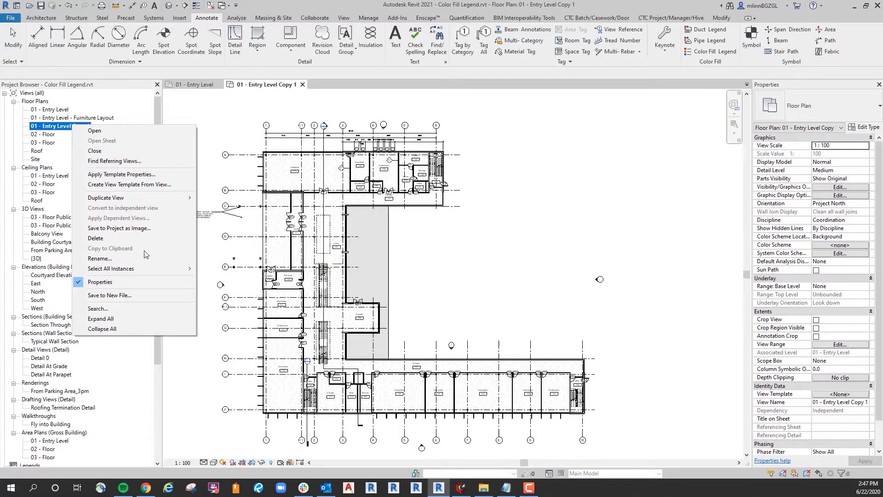
{"action": "left_click", "coordinate": [99, 258]}
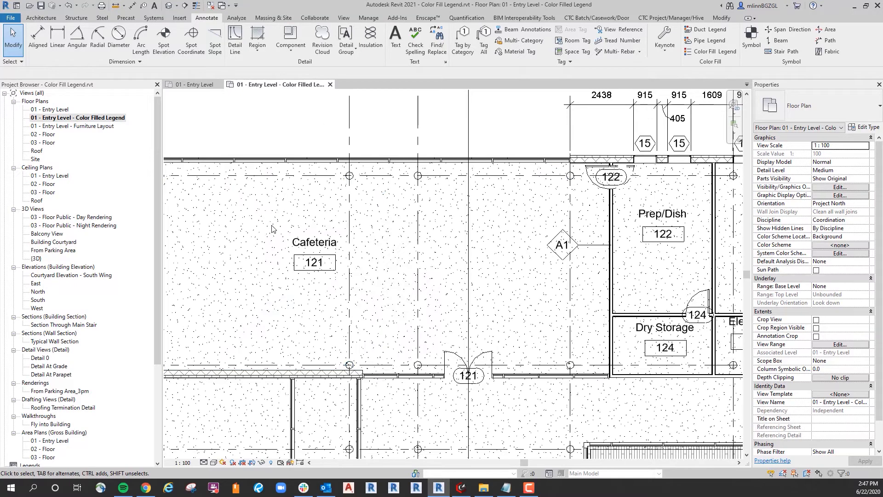
Select the Cafeteria room and its tag and isolate the Rooms and Room Tags categories temporarily
{"action": "left_click", "coordinate": [315, 242]}
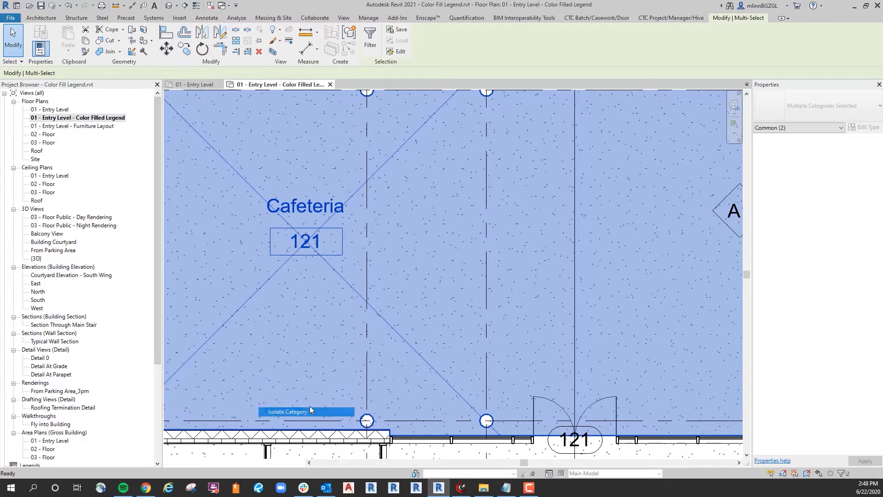
{"action": "left_click", "coordinate": [288, 411]}
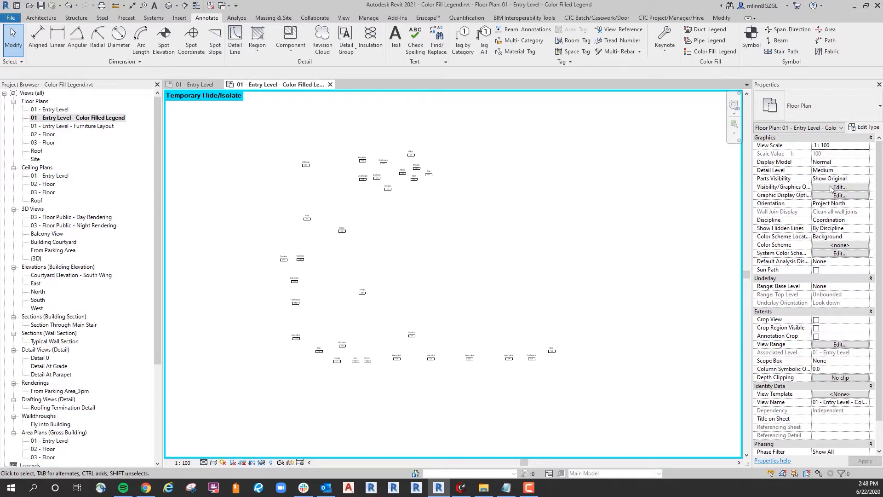
In Visibility/Graphics, expand Rooms and check Interior Fill so rooms display as filled areas
{"action": "left_click", "coordinate": [839, 187]}
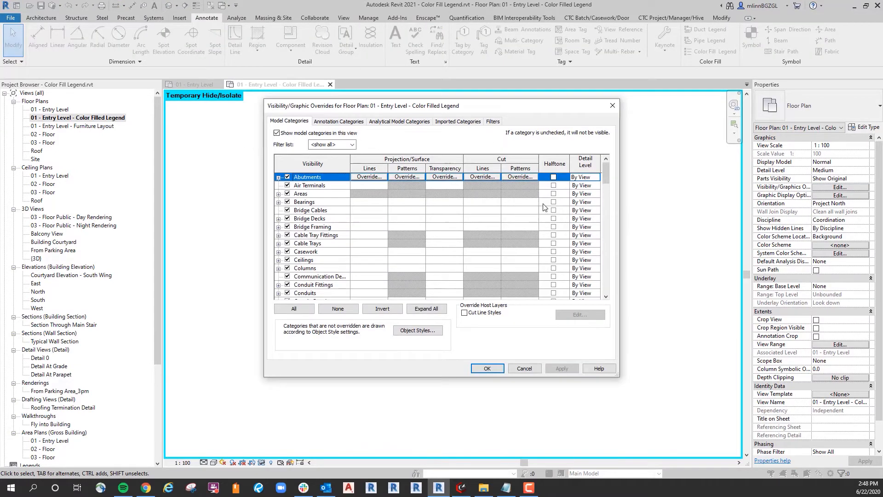
{"action": "scroll", "scroll_direction": "down", "scroll_amount": 3}
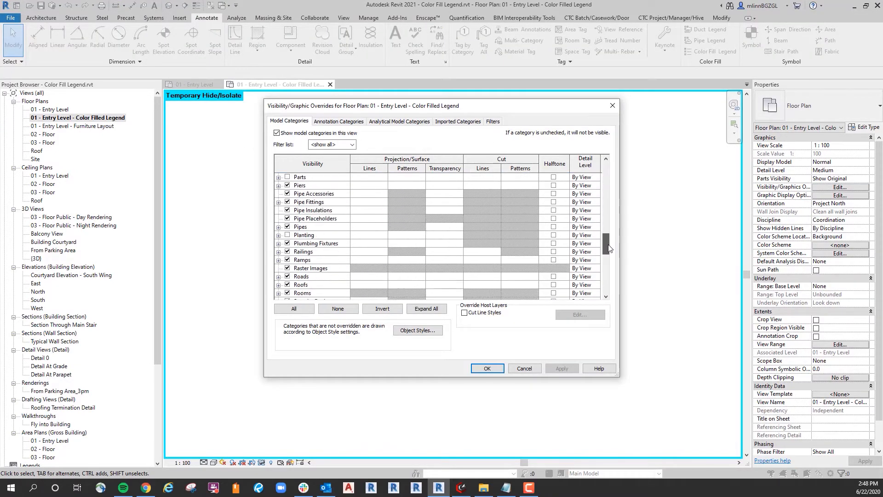
{"action": "scroll", "scroll_direction": "down", "scroll_amount": 3}
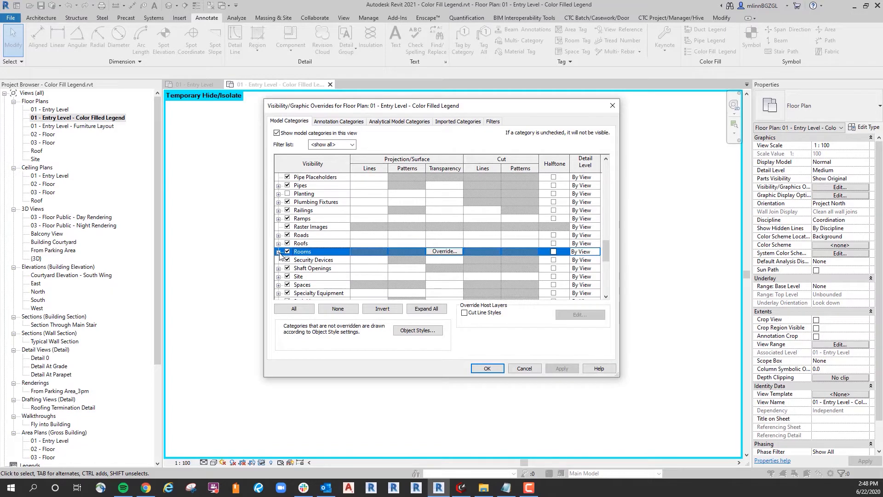
{"action": "left_click", "coordinate": [278, 251]}
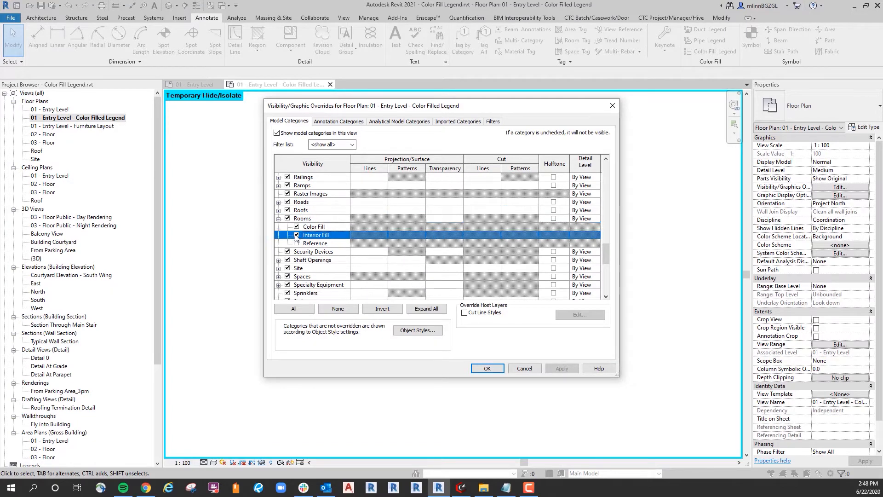
{"action": "left_click", "coordinate": [486, 368]}
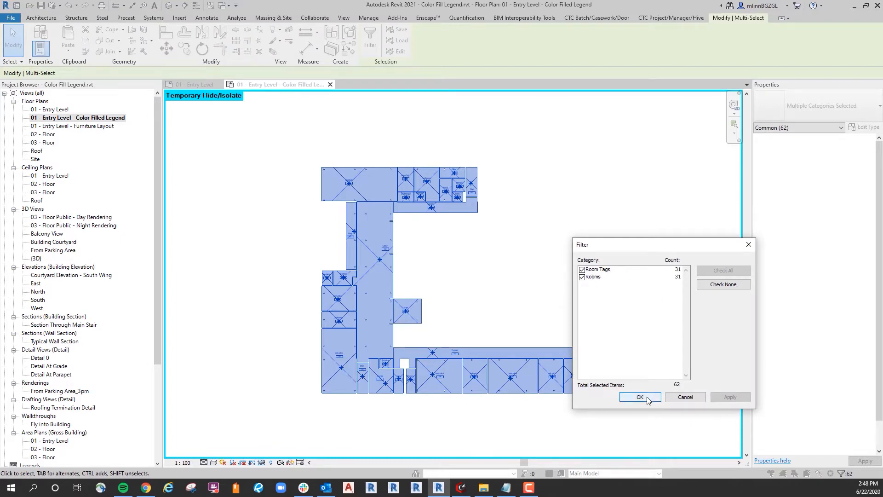
Confirm the filtered room selection and enter Instruction as the Department for the Instruction rooms
{"action": "left_click", "coordinate": [639, 398]}
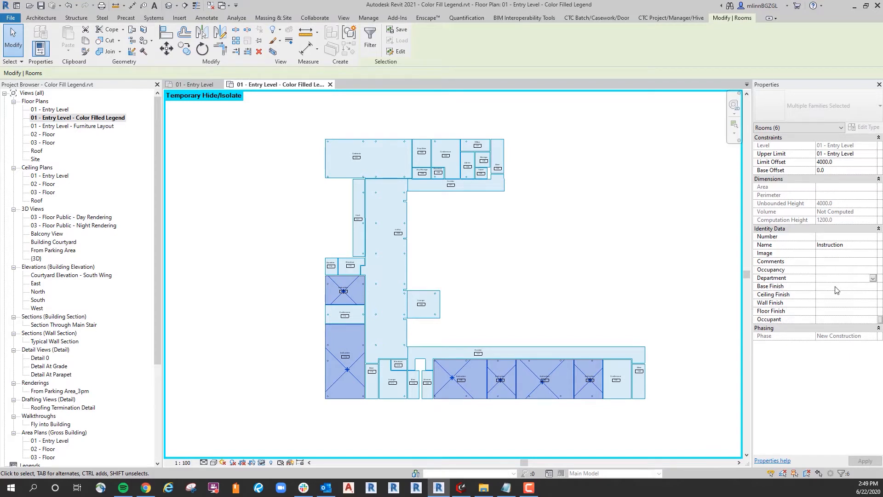
{"action": "type", "text": "Inst"}
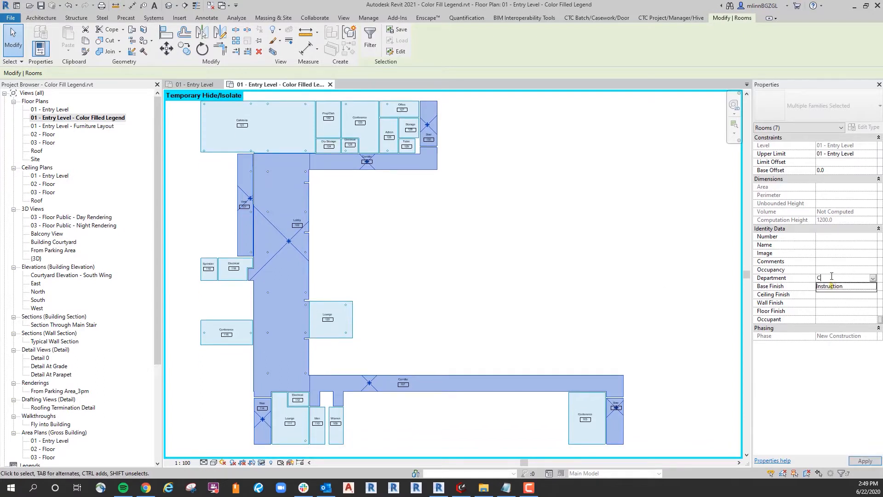
Set Department to Circulation for the corridor and lobby rooms, then hide them temporarily
{"action": "type", "text": "Circulation"}
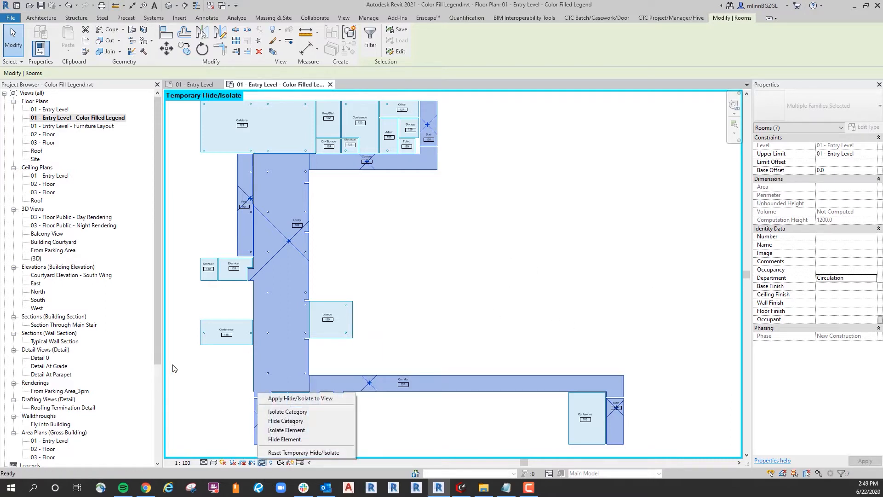
{"action": "left_click", "coordinate": [286, 429]}
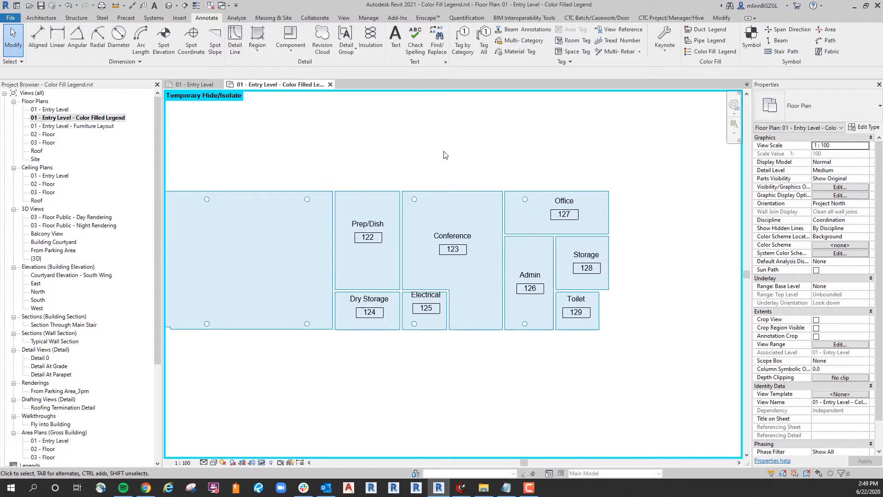
Set Department to Admin for the Conference, Office and Admin area rooms and hide them temporarily
{"action": "left_click", "coordinate": [453, 235]}
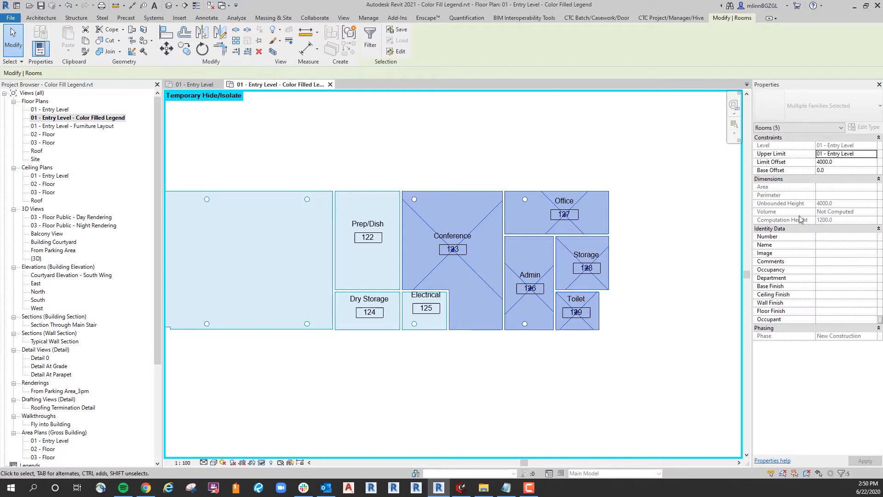
{"action": "left_click", "coordinate": [839, 277]}
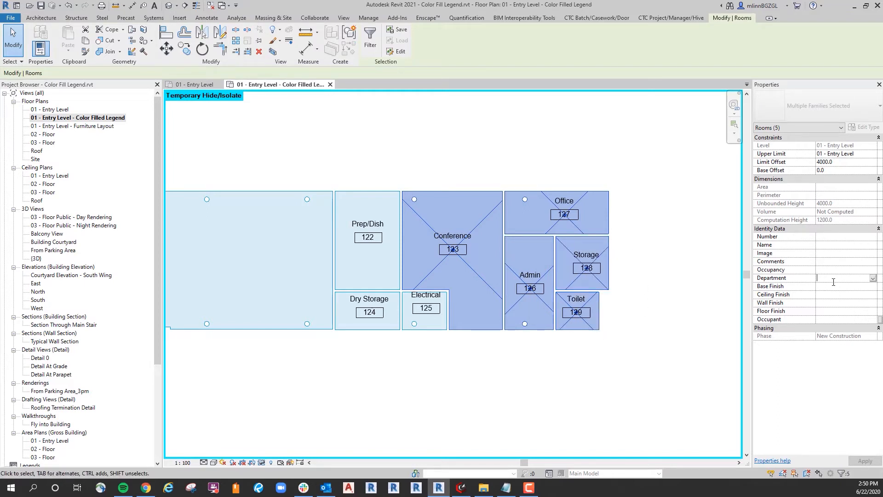
{"action": "type", "text": "Admin"}
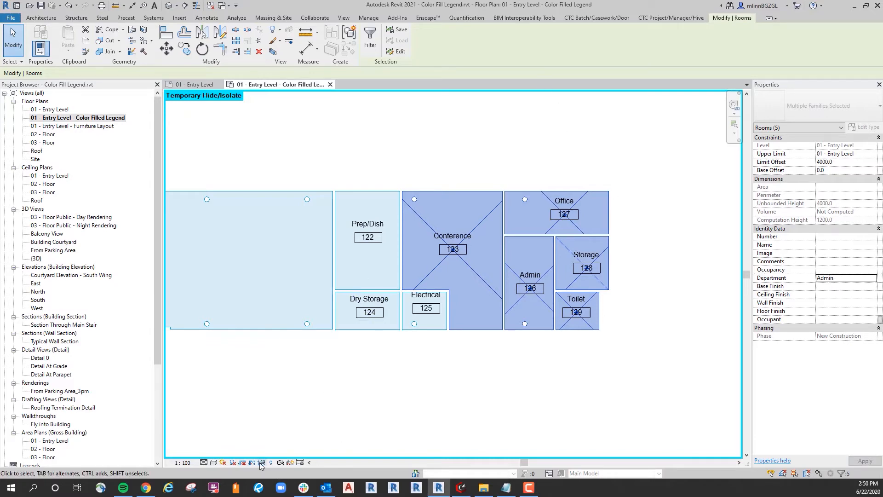
{"action": "left_click", "coordinate": [481, 127]}
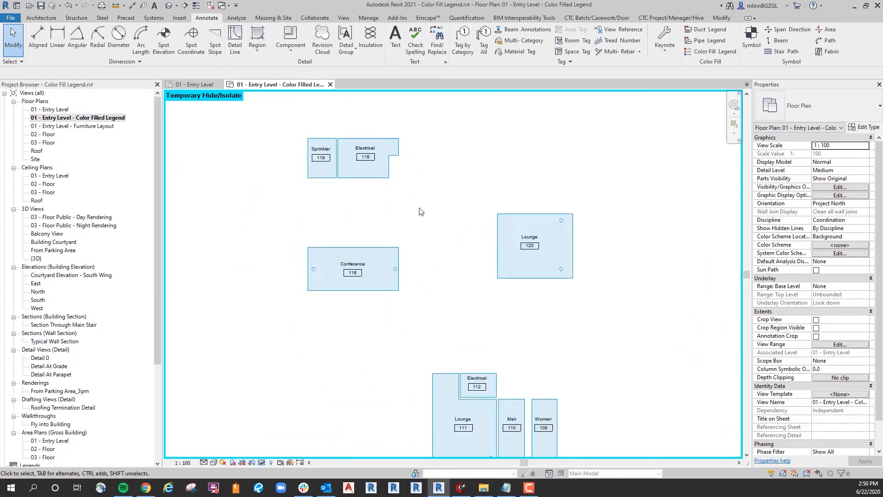
Set Department to Support for the selected rooms, then pick Support from the dropdown for Men and Women
{"action": "scroll", "scroll_direction": "down", "scroll_amount": 3}
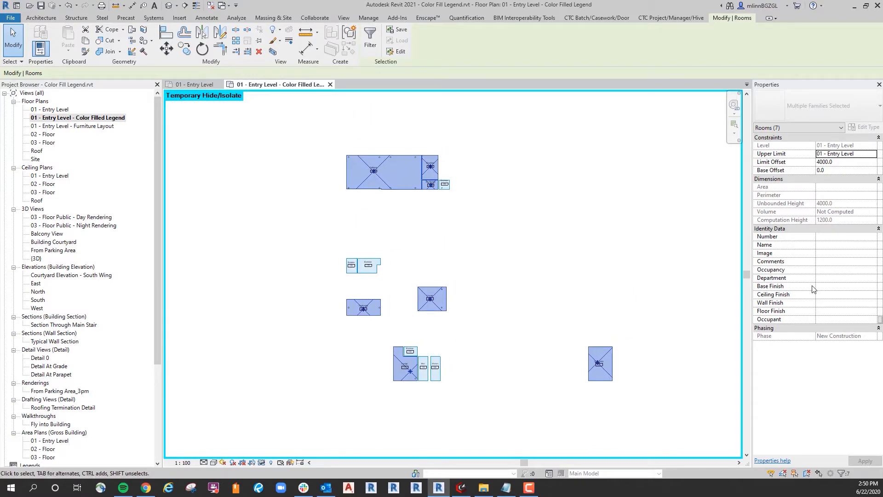
{"action": "left_click", "coordinate": [838, 278]}
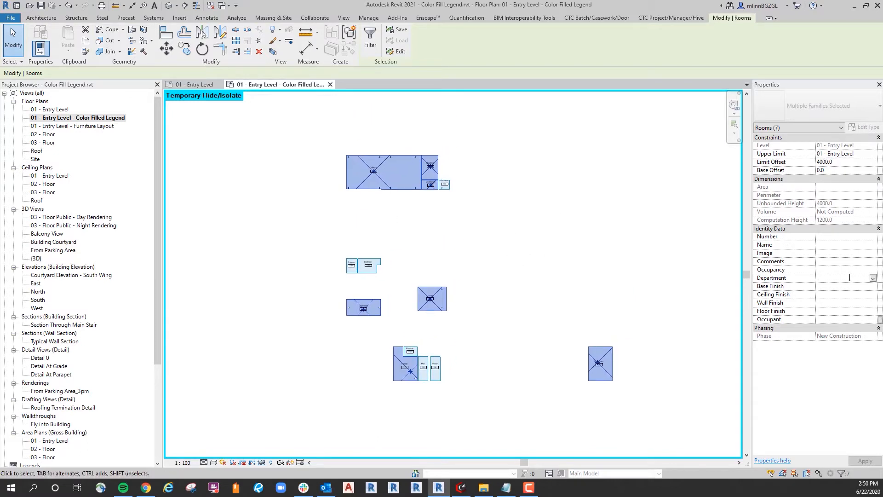
{"action": "type", "text": "Support"}
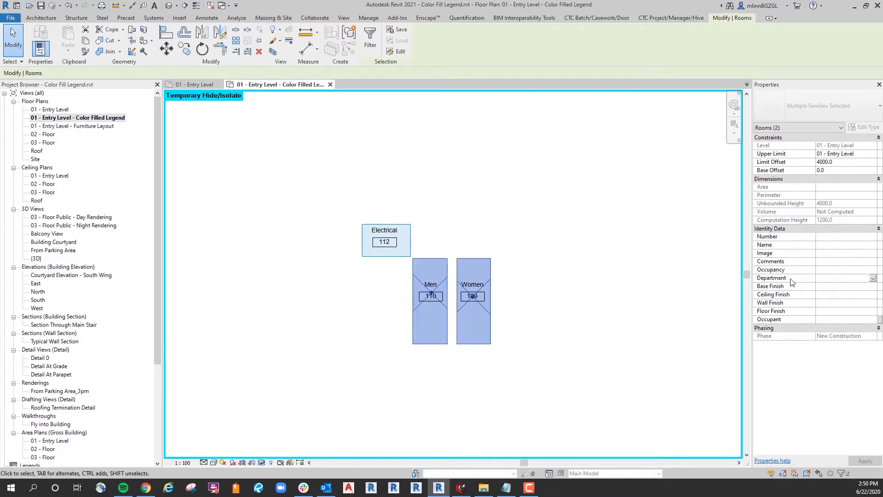
{"action": "left_click", "coordinate": [872, 278]}
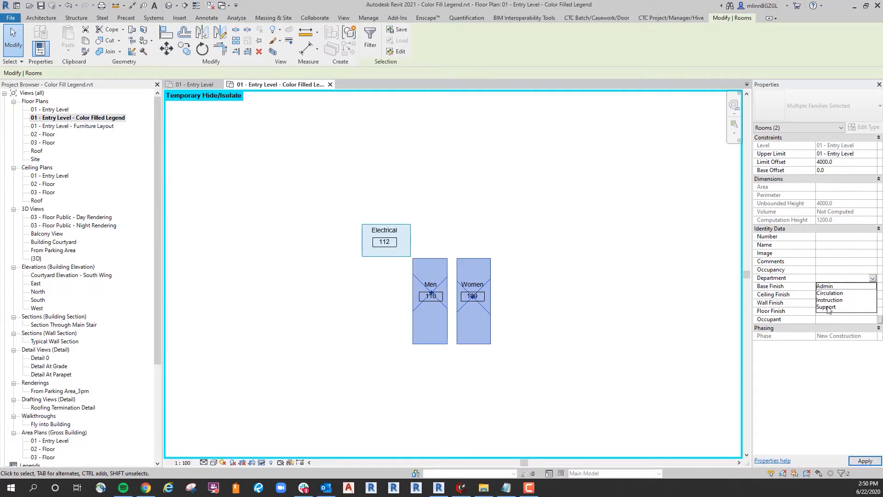
{"action": "left_click", "coordinate": [827, 307]}
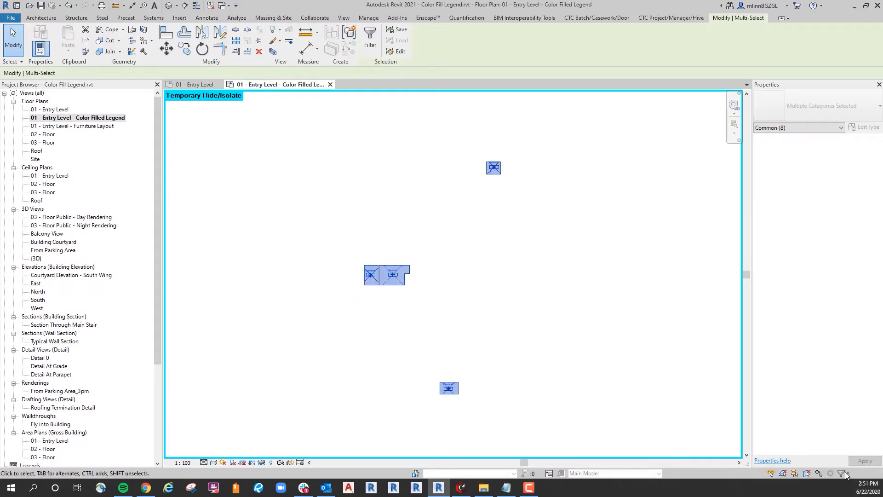
Filter the selection to Rooms only, set Department to Systems, and hide the four rooms temporarily
{"action": "left_click", "coordinate": [370, 37]}
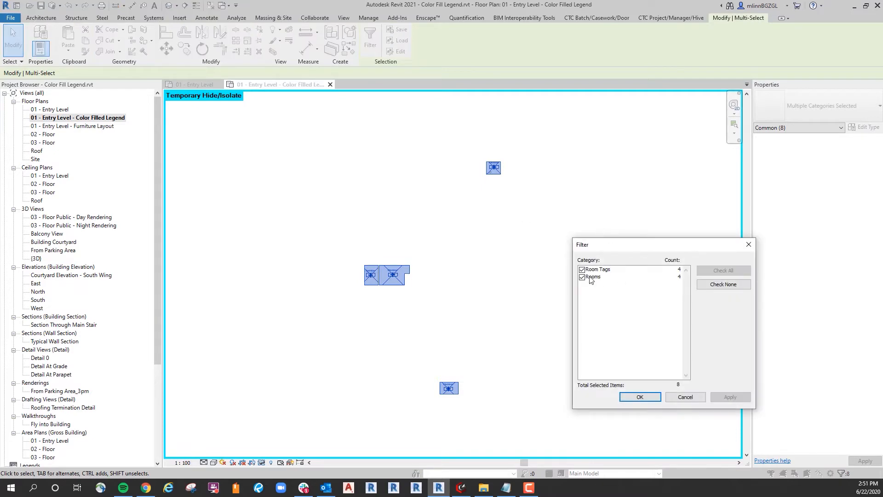
{"action": "left_click", "coordinate": [638, 397]}
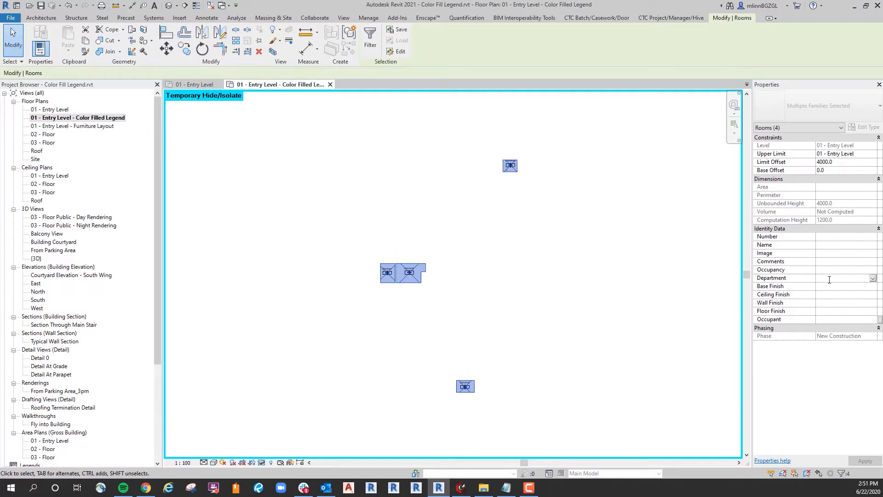
{"action": "type", "text": "s"}
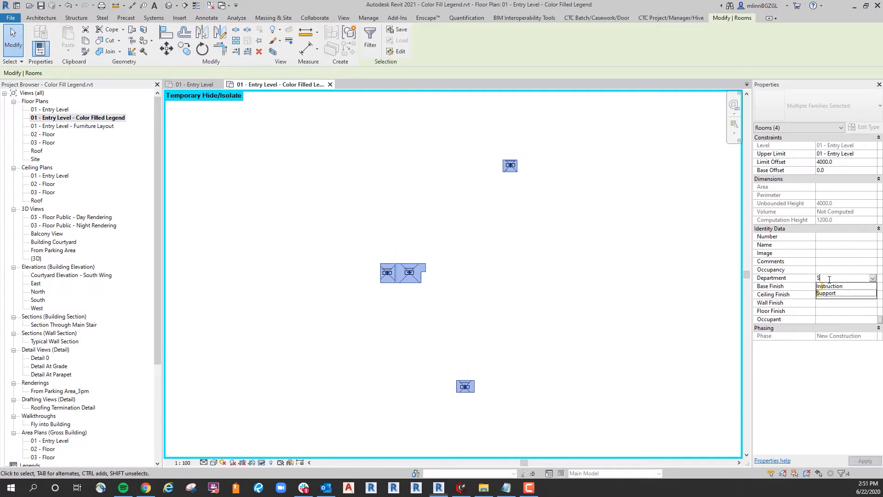
{"action": "type", "text": "ystems"}
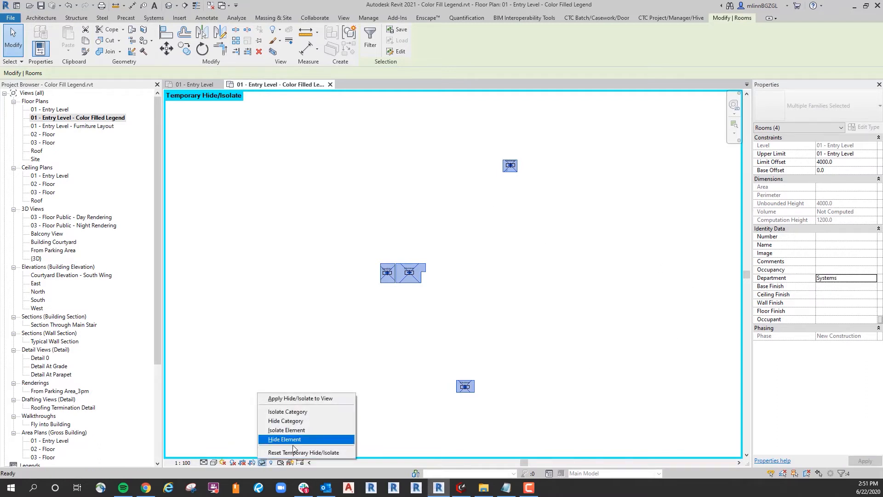
{"action": "left_click", "coordinate": [284, 440]}
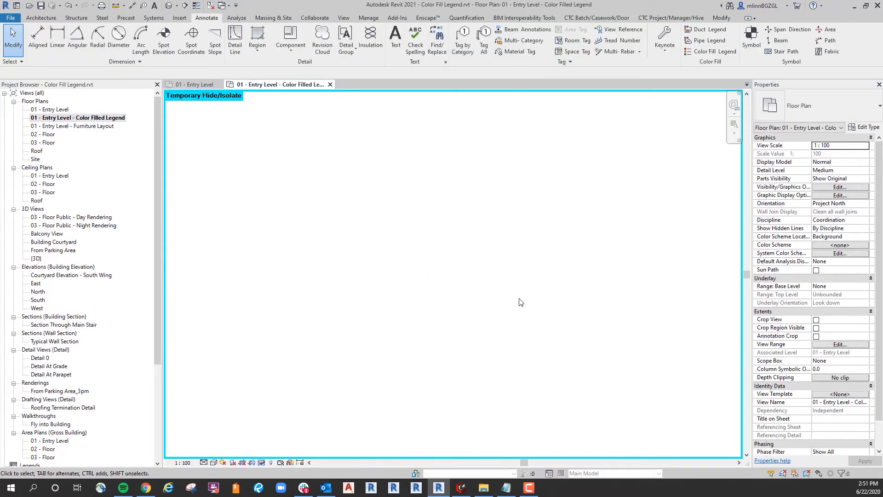
{"action": "mouse_move", "coordinate": [315, 371]}
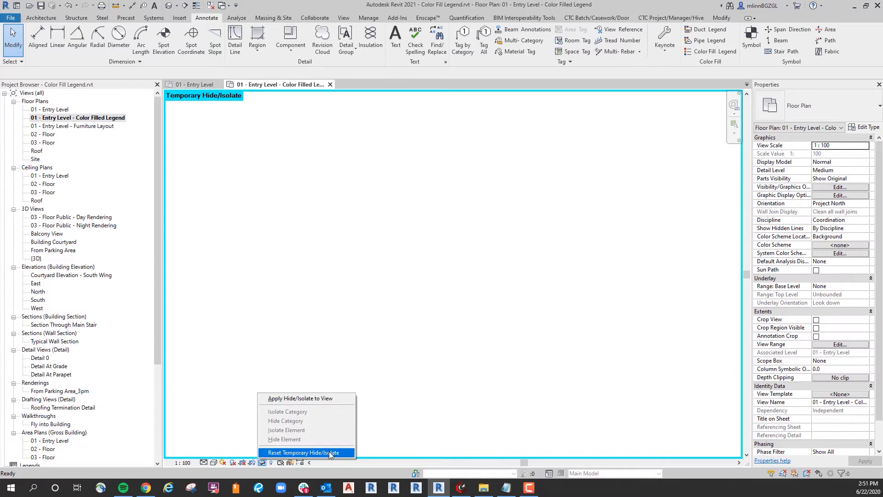
Reset Temporary Hide/Isolate and hide the door tags, grid lines and elevation markers by category
{"action": "left_click", "coordinate": [304, 452]}
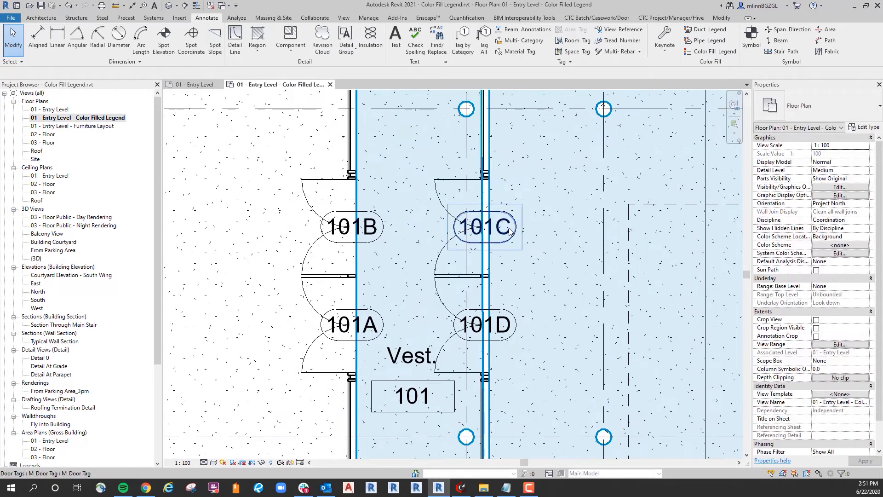
{"action": "right_click", "coordinate": [483, 226]}
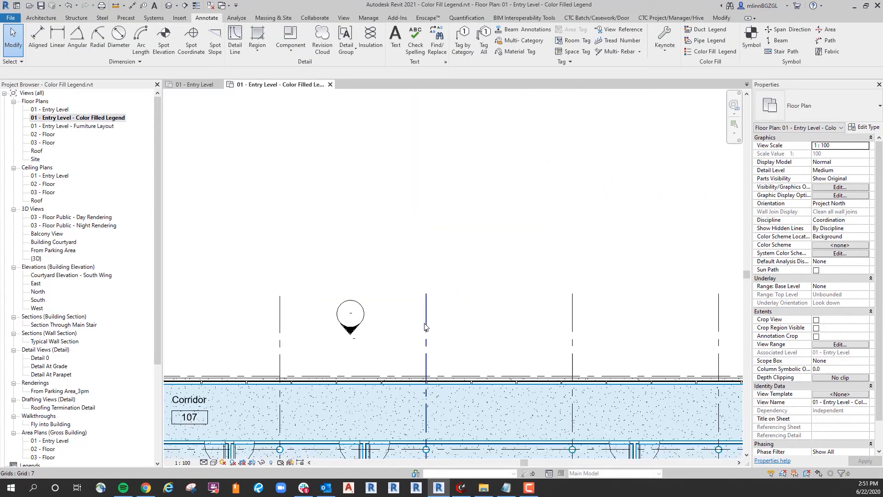
{"action": "right_click", "coordinate": [424, 326]}
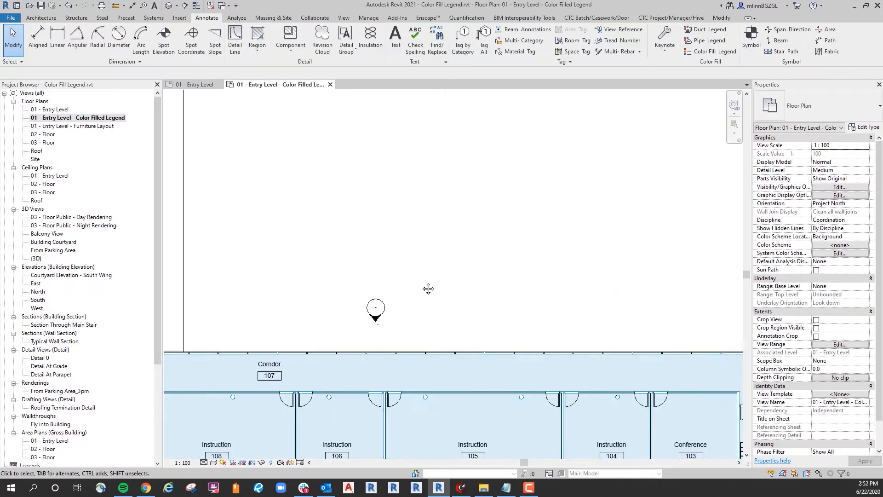
{"action": "right_click", "coordinate": [376, 309]}
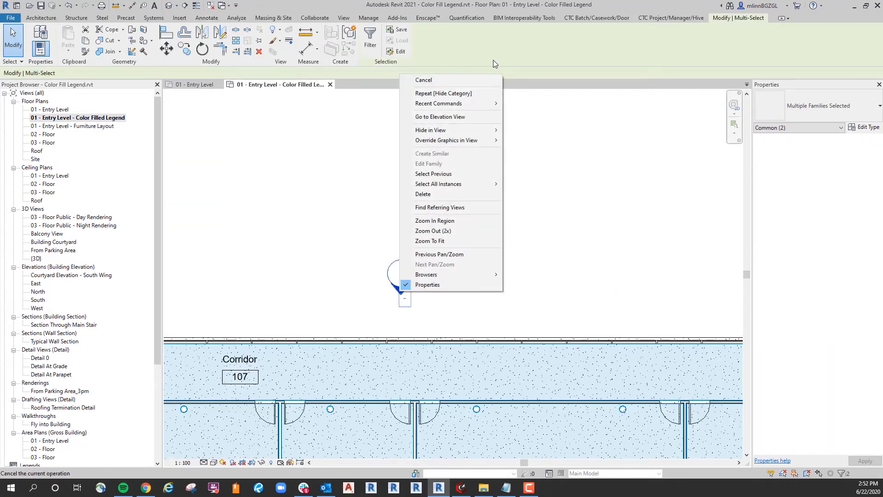
Hide the window tags and detail view markers by category in the plan
{"action": "left_click", "coordinate": [423, 79]}
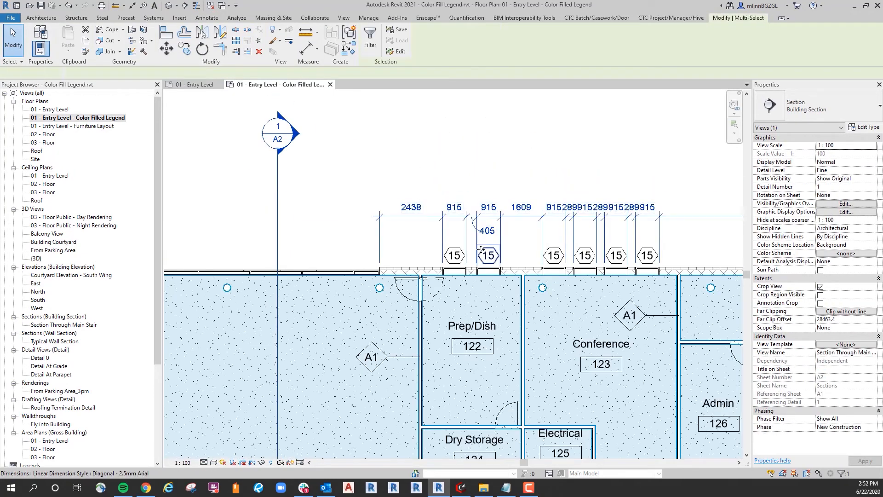
{"action": "right_click", "coordinate": [488, 255]}
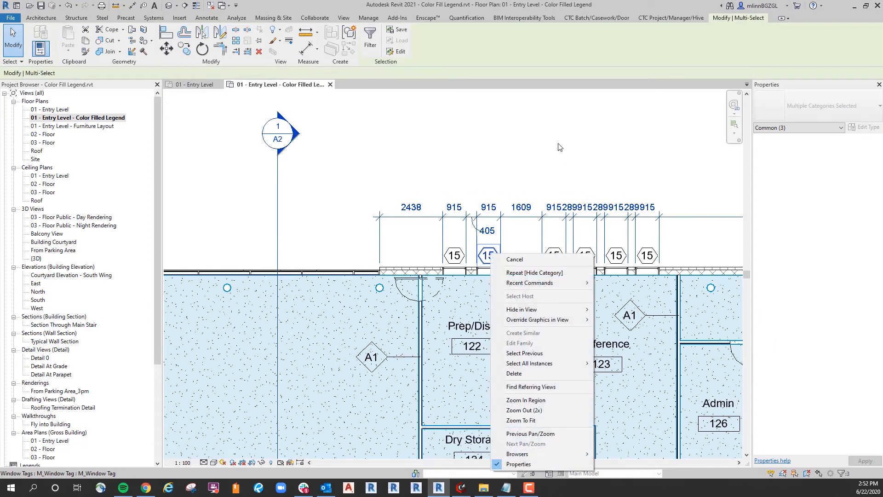
{"action": "mouse_move", "coordinate": [520, 309]}
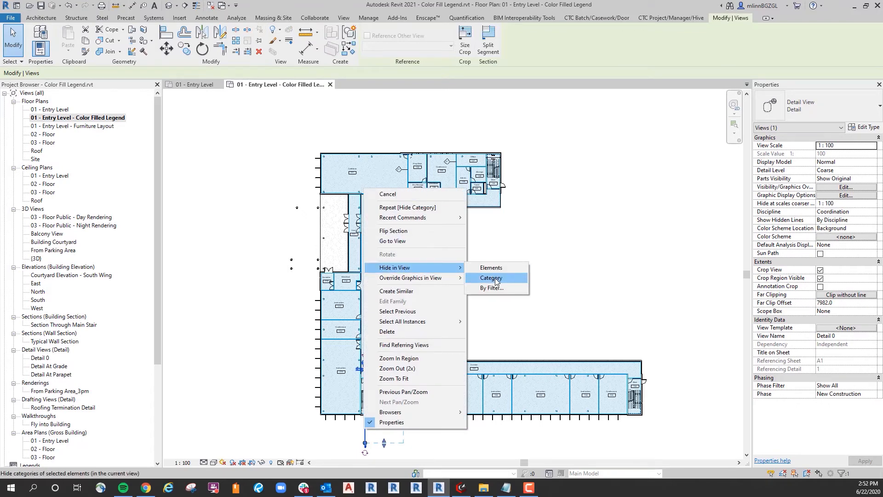
{"action": "left_click", "coordinate": [490, 277]}
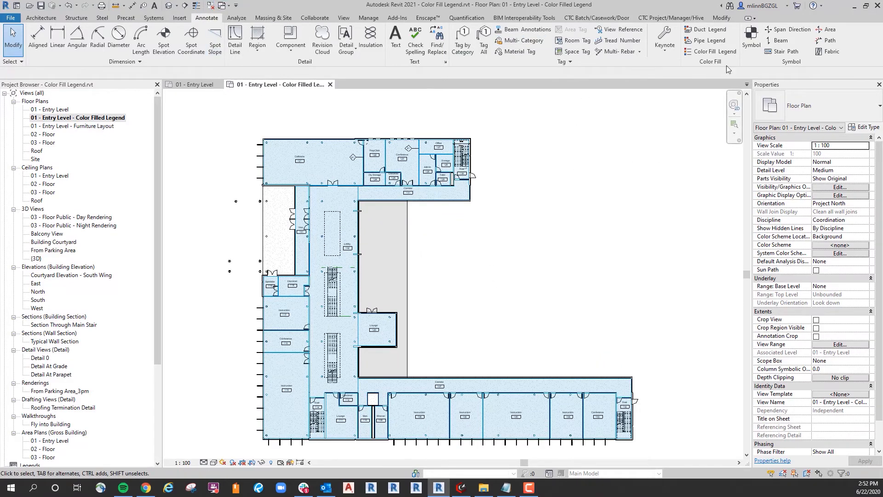
Start a Color Fill Legend and choose Rooms as the space type in the Choose Space Type dialog
{"action": "left_click", "coordinate": [709, 40]}
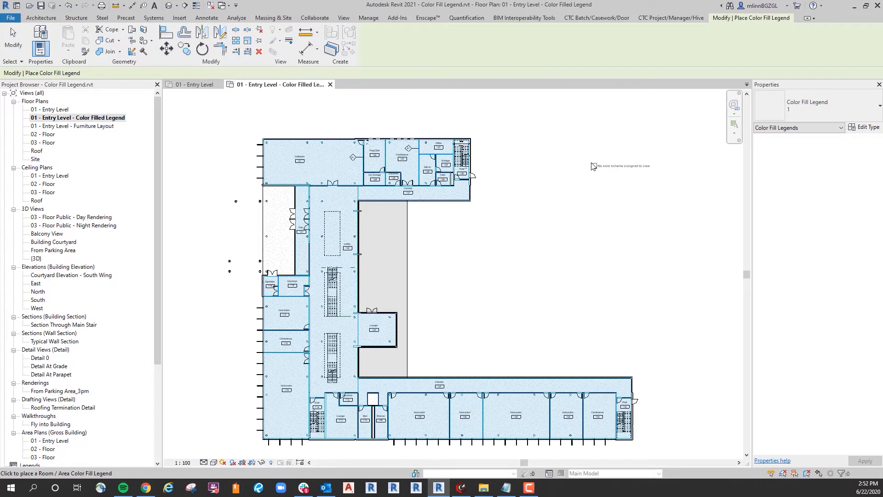
{"action": "mouse_move", "coordinate": [508, 226]}
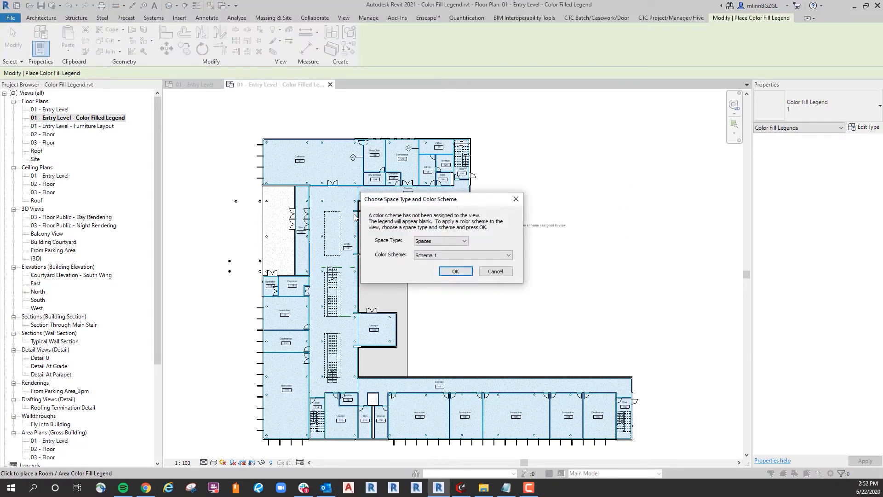
{"action": "left_click", "coordinate": [463, 240]}
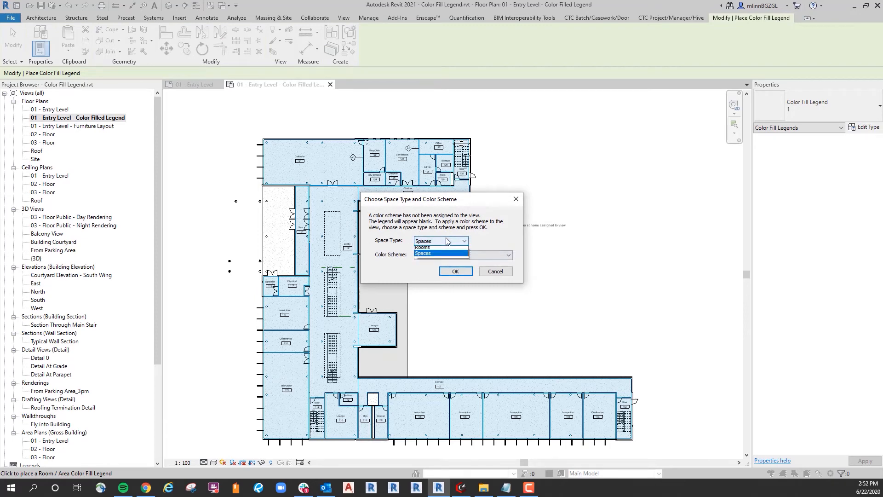
{"action": "left_click", "coordinate": [464, 240]}
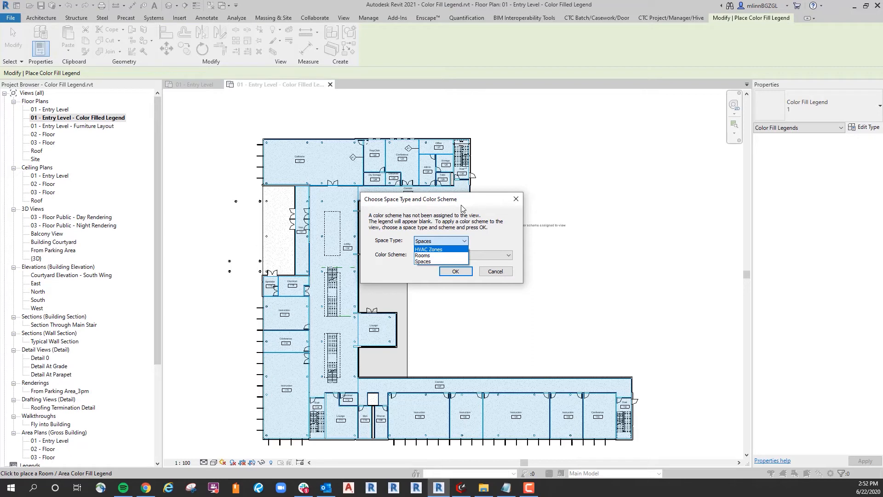
{"action": "mouse_move", "coordinate": [423, 255]}
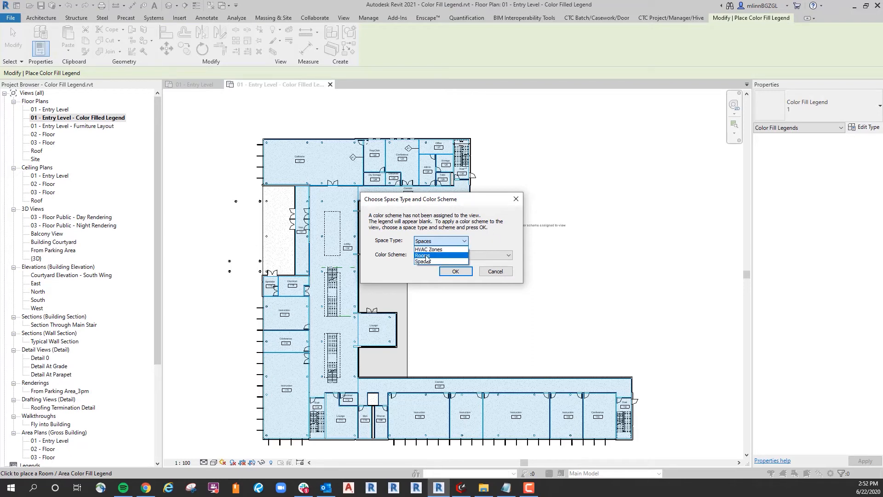
{"action": "left_click", "coordinate": [423, 255]}
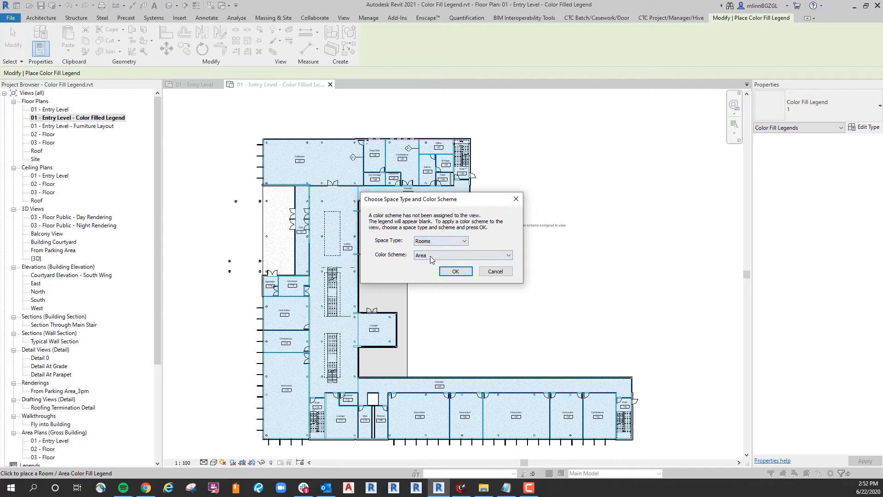
{"action": "left_click", "coordinate": [462, 255]}
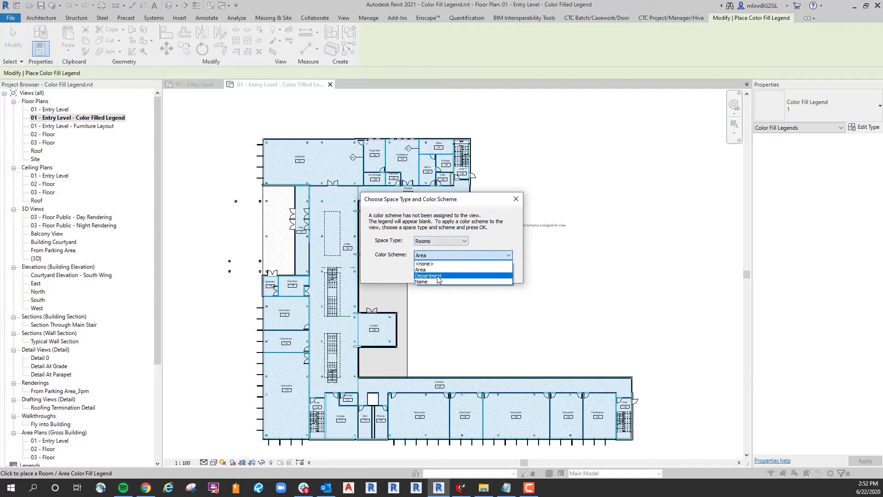
{"action": "mouse_move", "coordinate": [438, 280]}
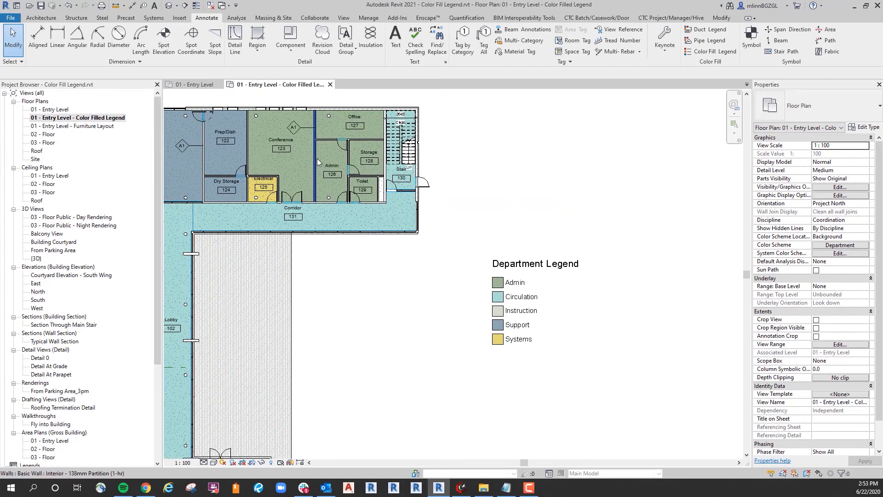
Place the Department Legend beside the colour-filled plan and select it
{"action": "left_click", "coordinate": [281, 141]}
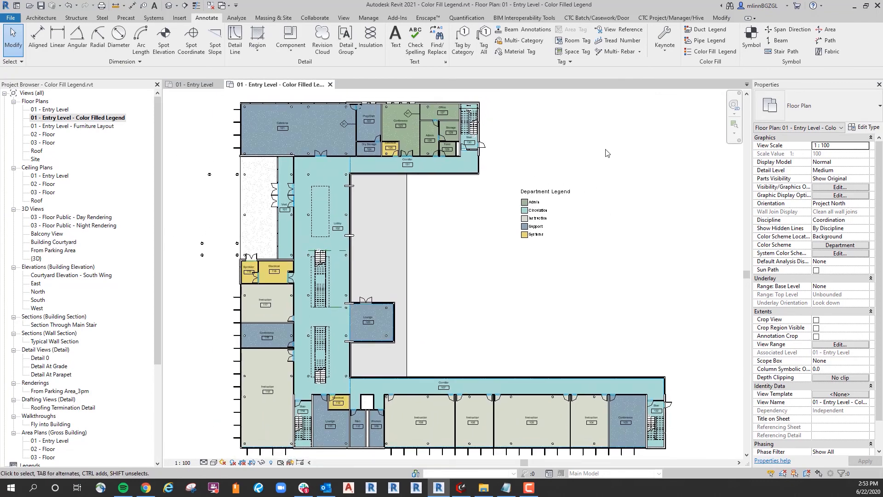
{"action": "left_click", "coordinate": [544, 218]}
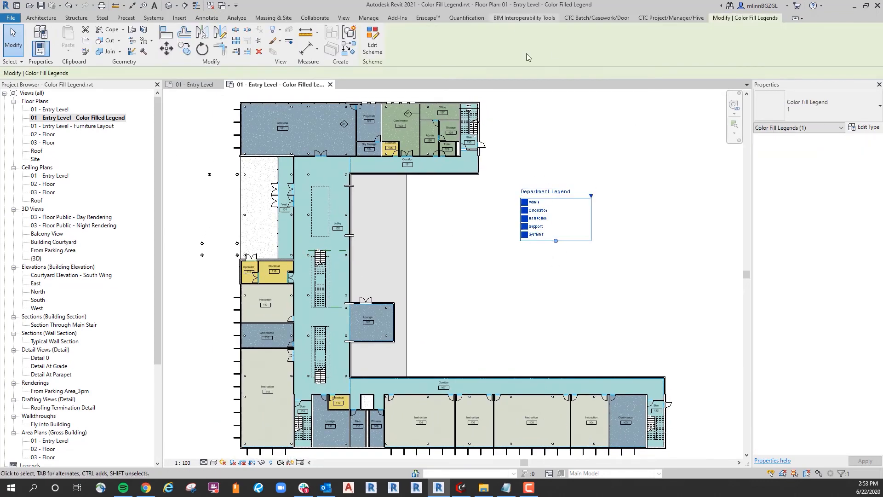
Edit the Department colour scheme and inspect the Admin colour swatch without changing it
{"action": "left_click", "coordinate": [373, 42]}
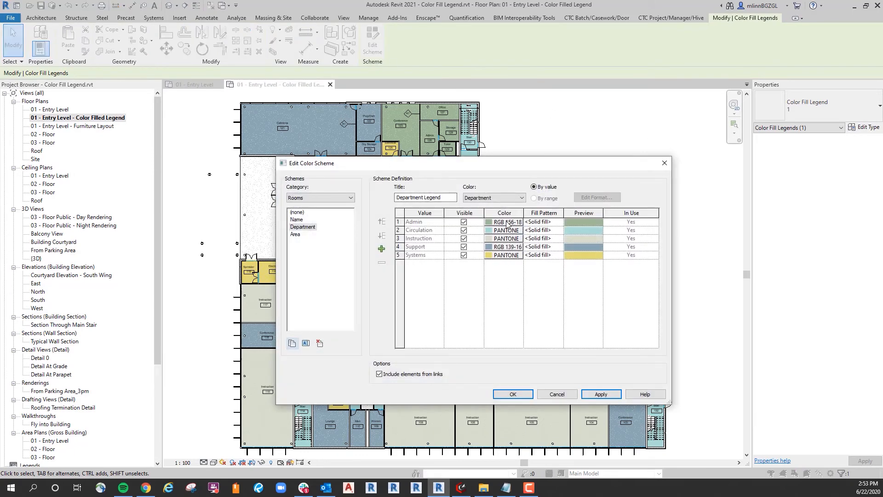
{"action": "left_click", "coordinate": [505, 222]}
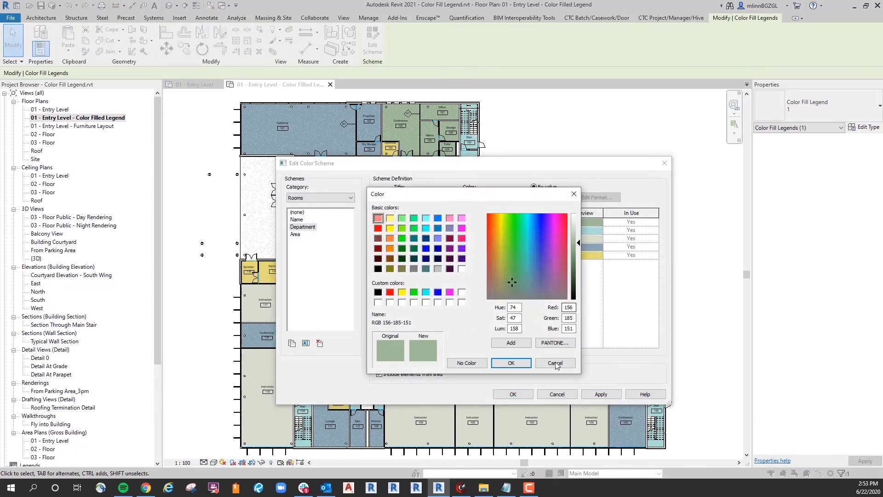
{"action": "left_click", "coordinate": [553, 362]}
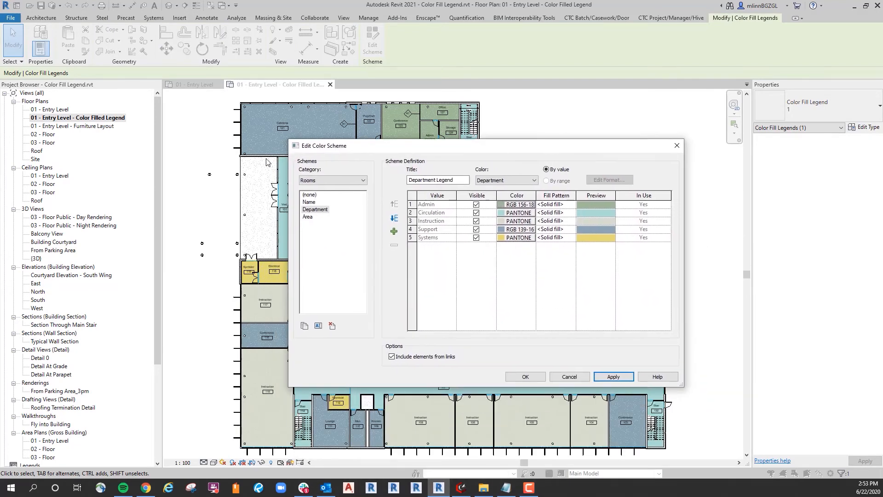
{"action": "left_click", "coordinate": [332, 179]}
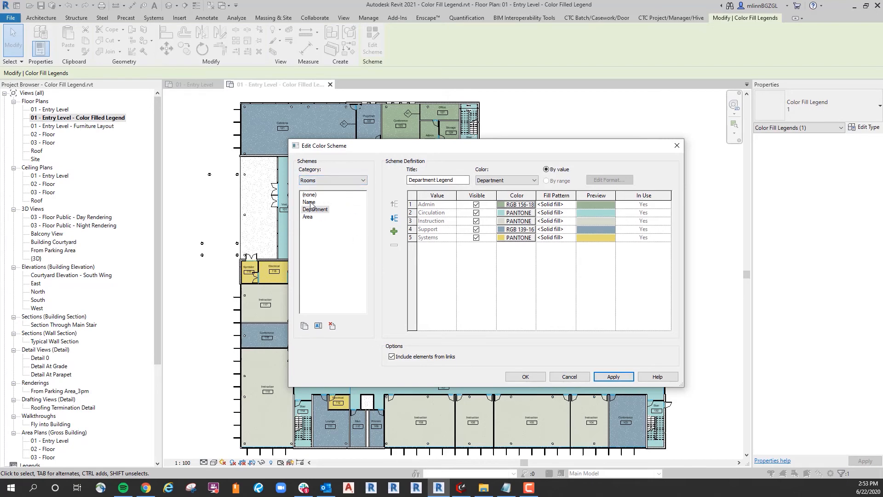
Apply the Name colour scheme so rooms colour by name and the legend becomes a Room Legend
{"action": "left_click", "coordinate": [309, 202]}
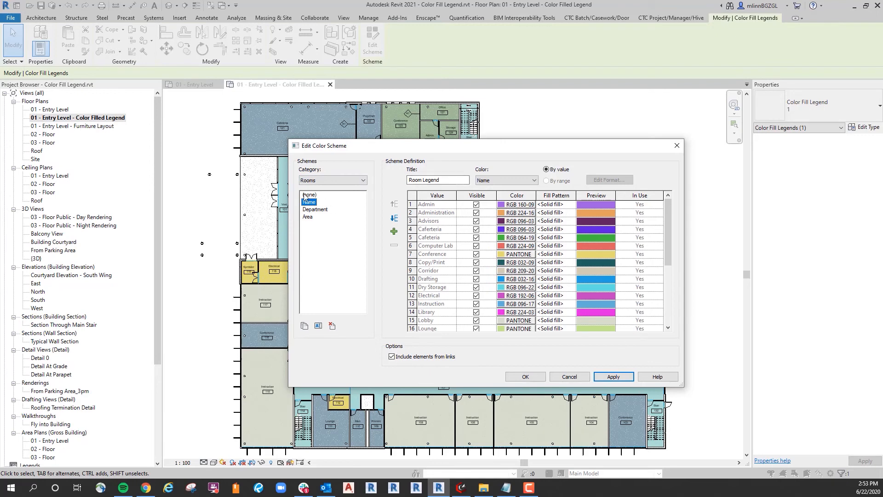
{"action": "left_click", "coordinate": [523, 376]}
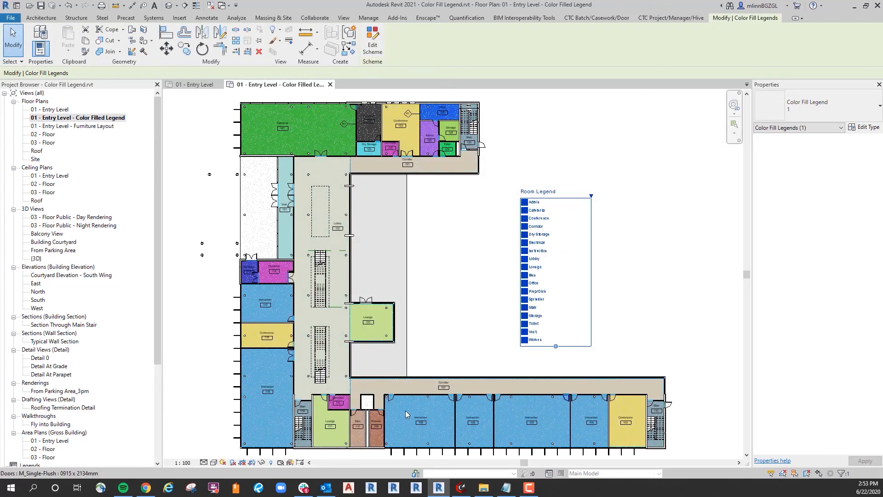
{"action": "left_click", "coordinate": [206, 17]}
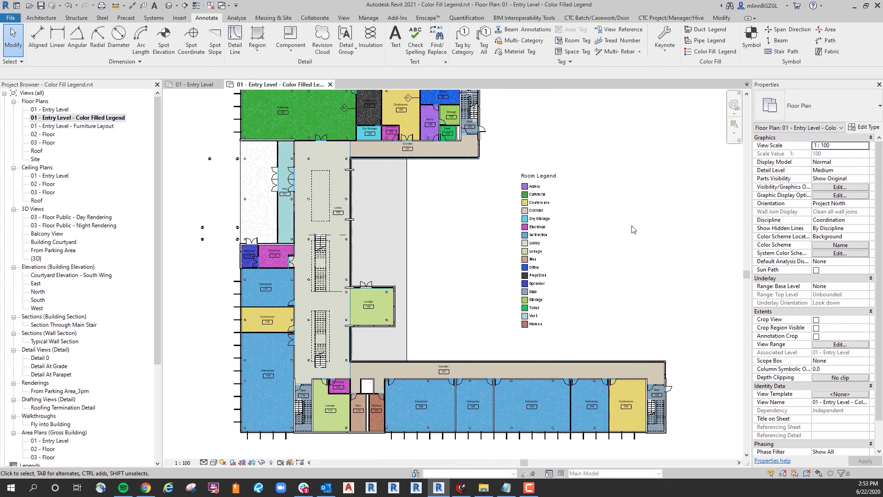
{"action": "left_click", "coordinate": [538, 175]}
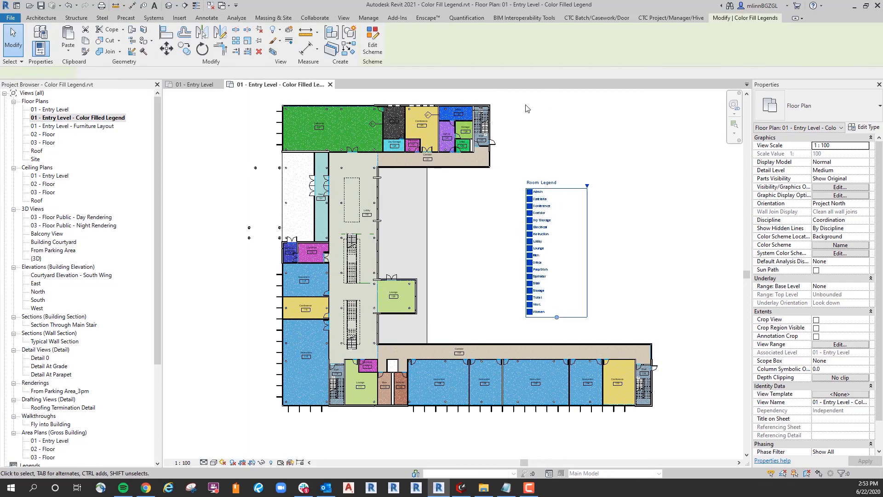
{"action": "left_click", "coordinate": [556, 316]}
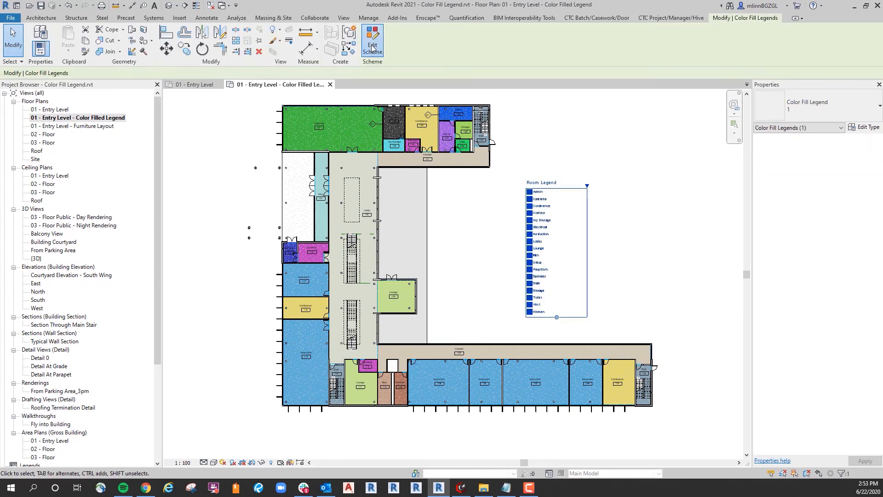
Review the Area scheme's range format and switch it to list colours By value
{"action": "left_click", "coordinate": [371, 42]}
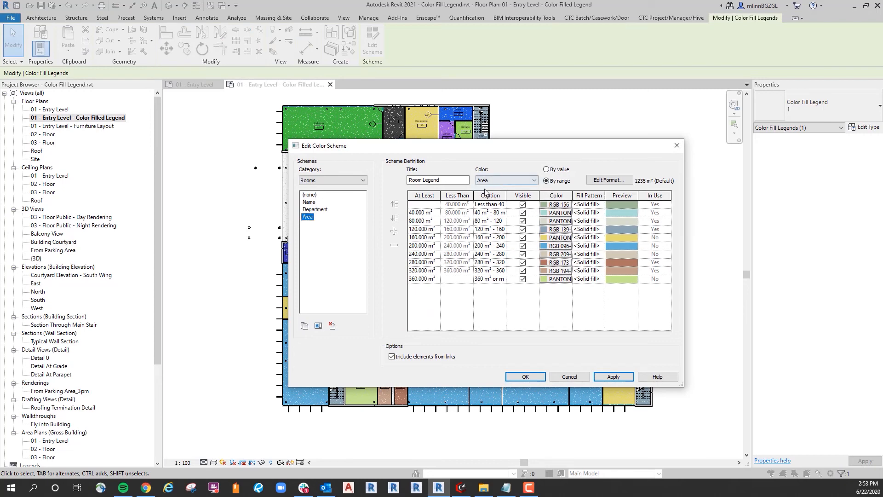
{"action": "left_click", "coordinate": [609, 179]}
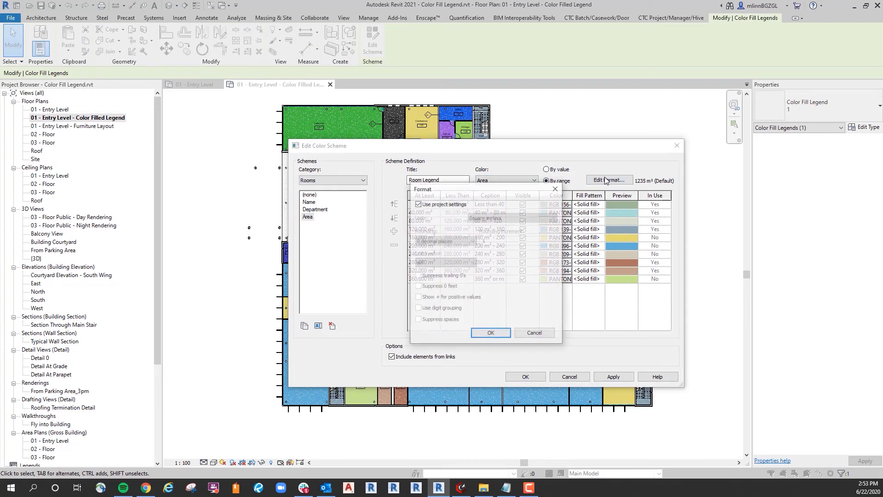
{"action": "left_click", "coordinate": [490, 332]}
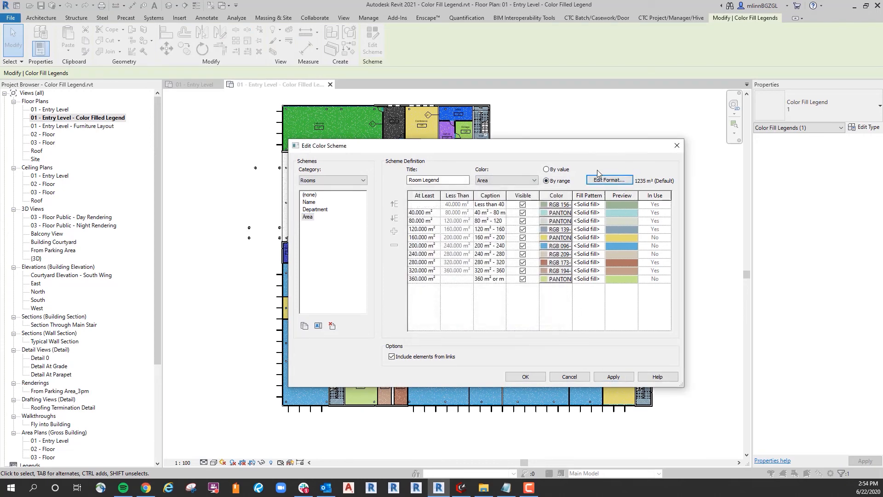
{"action": "left_click", "coordinate": [545, 169]}
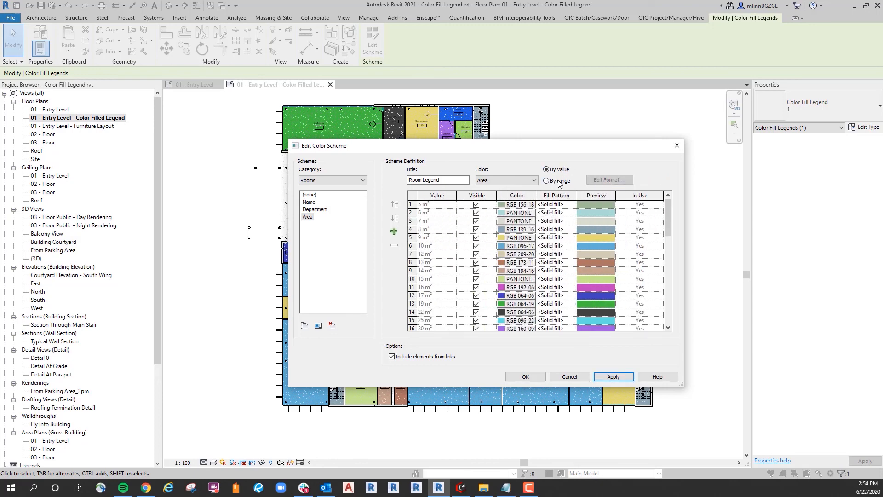
Reapply the Department colour scheme so the plan and legend show departments again
{"action": "left_click", "coordinate": [546, 182]}
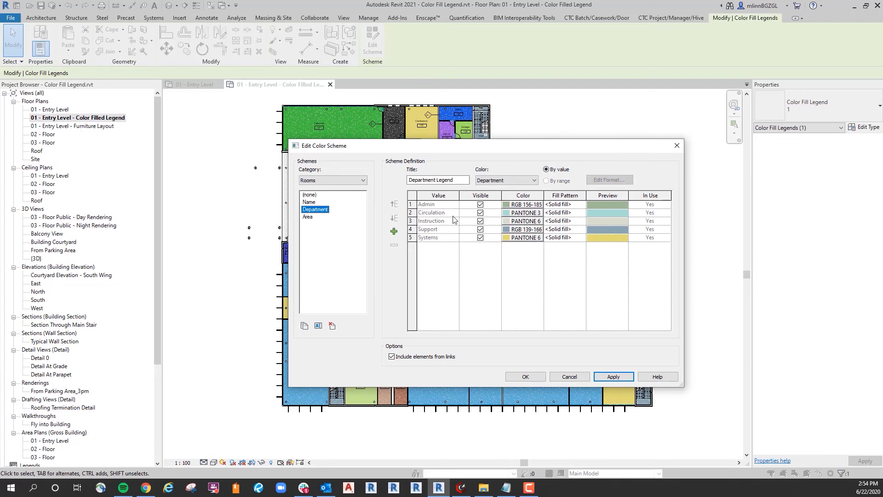
{"action": "left_click", "coordinate": [523, 376]}
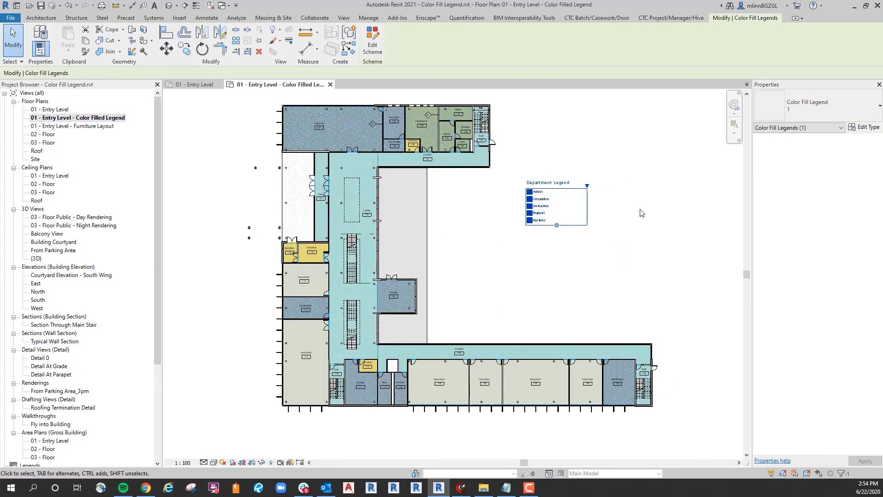